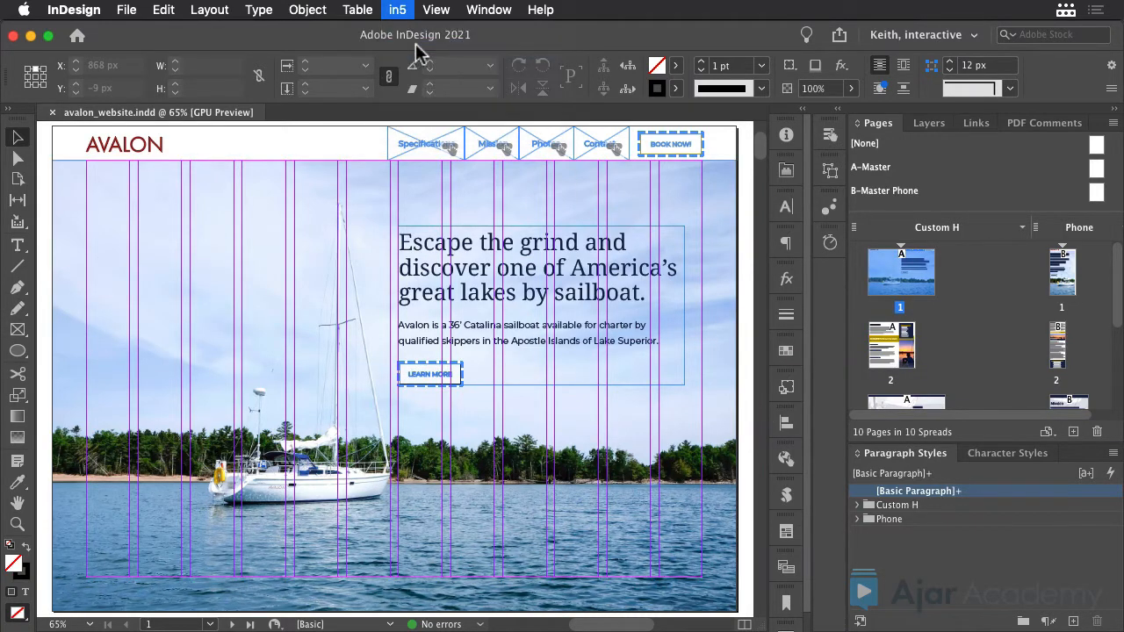
Bring up the in5 HTML5 export dialog for the Charter Avalon document.
left_click(397, 11)
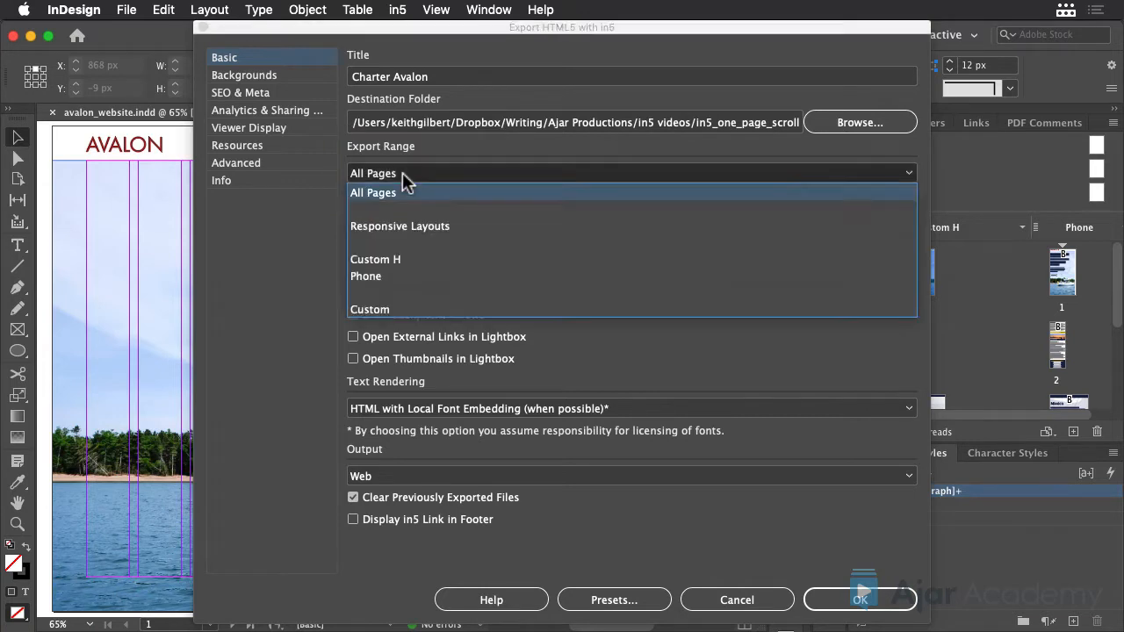
Export with range Responsive Layouts and Borderless Page Scroll (Vertical) format, launching the site in Chrome.
left_click(400, 225)
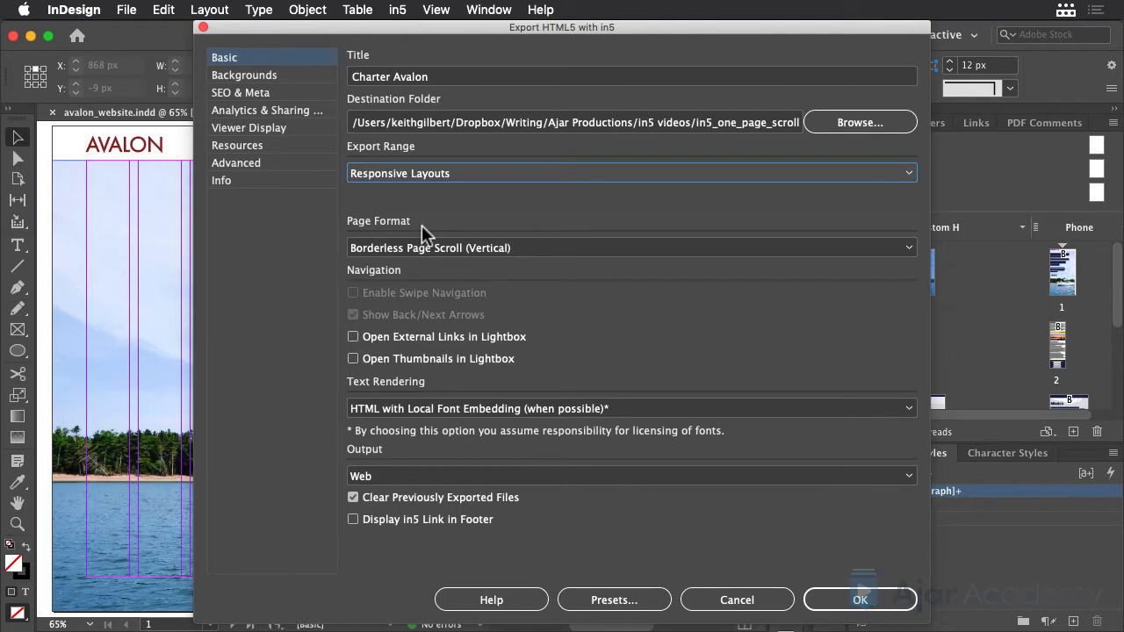
mouse_move(860, 600)
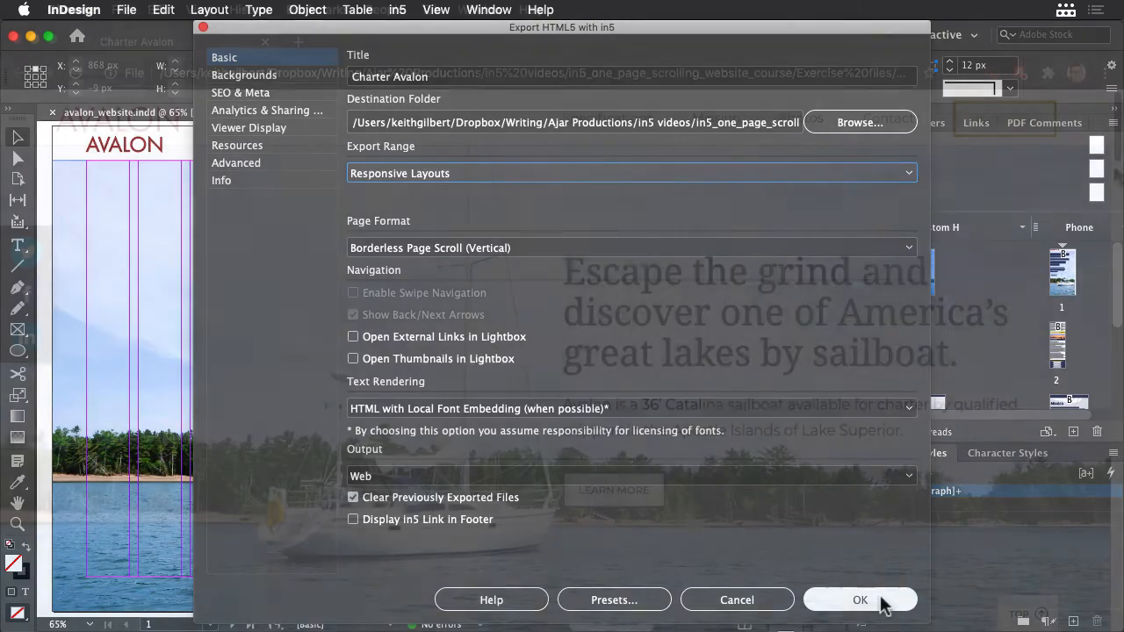
left_click(860, 601)
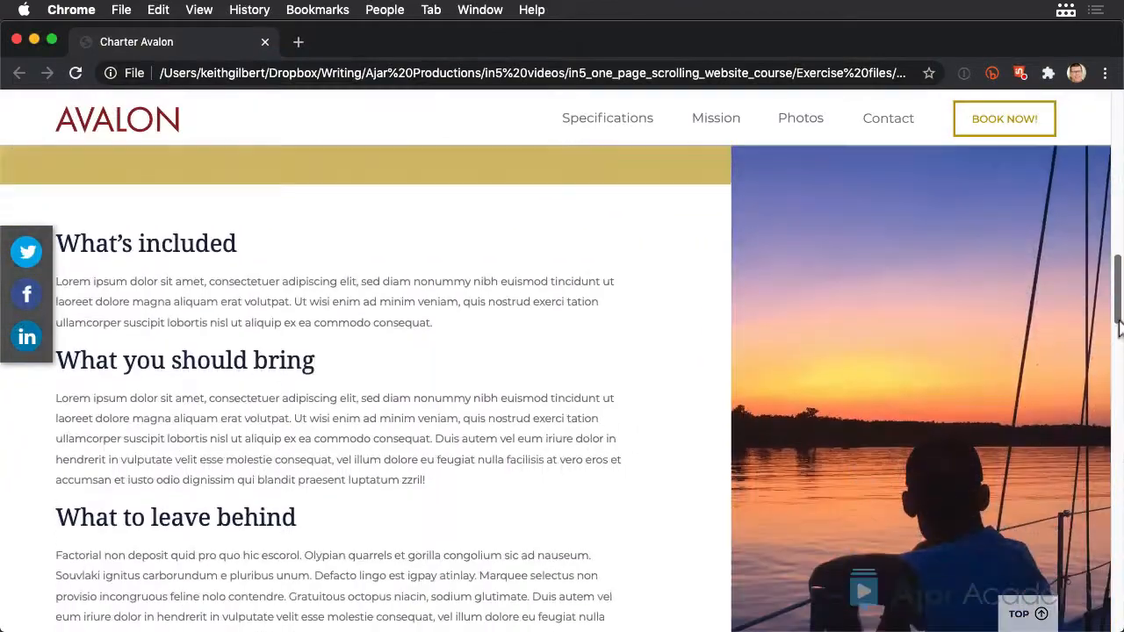
Narrow the Chrome window to phone width and scroll through the Avalon page.
scroll("up", 3)
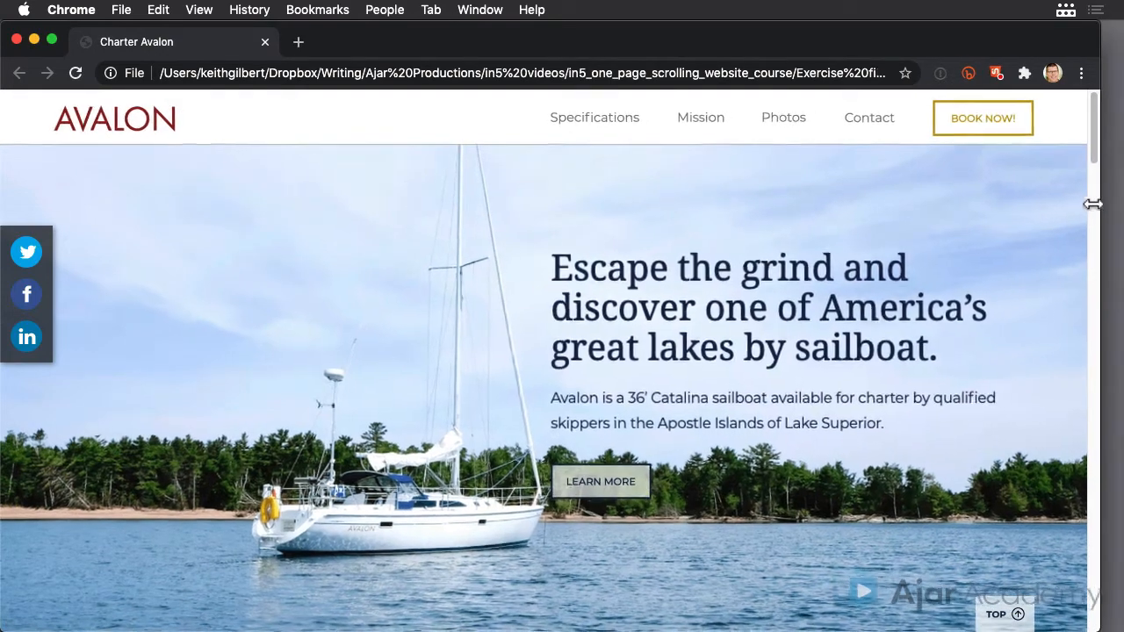
left_click_drag(1092, 204, 833, 239)
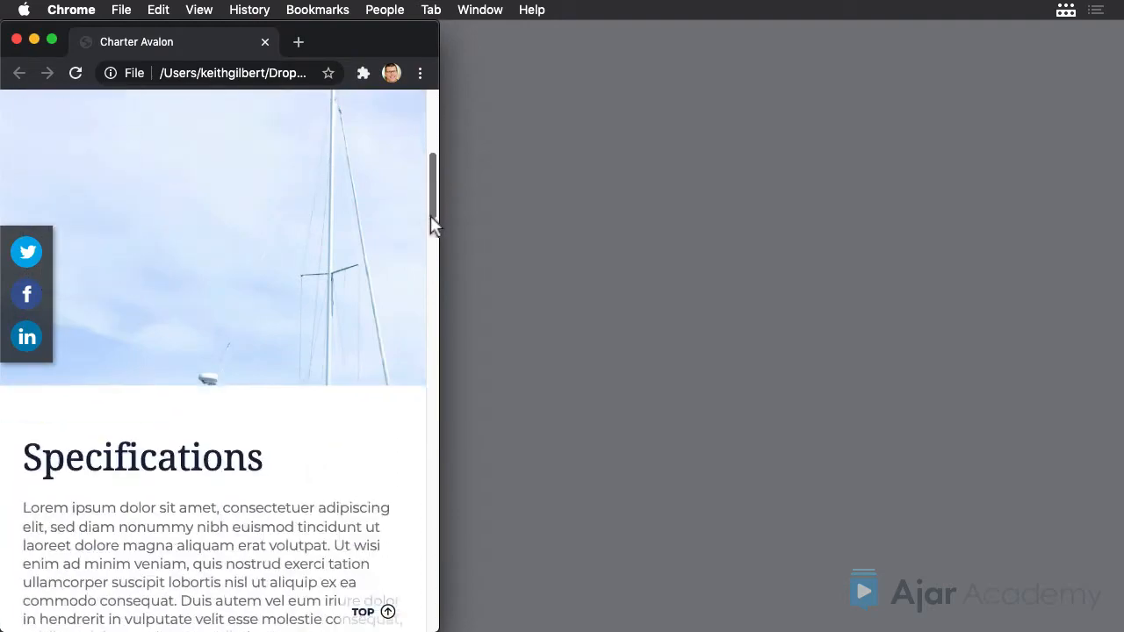
scroll("down", 3)
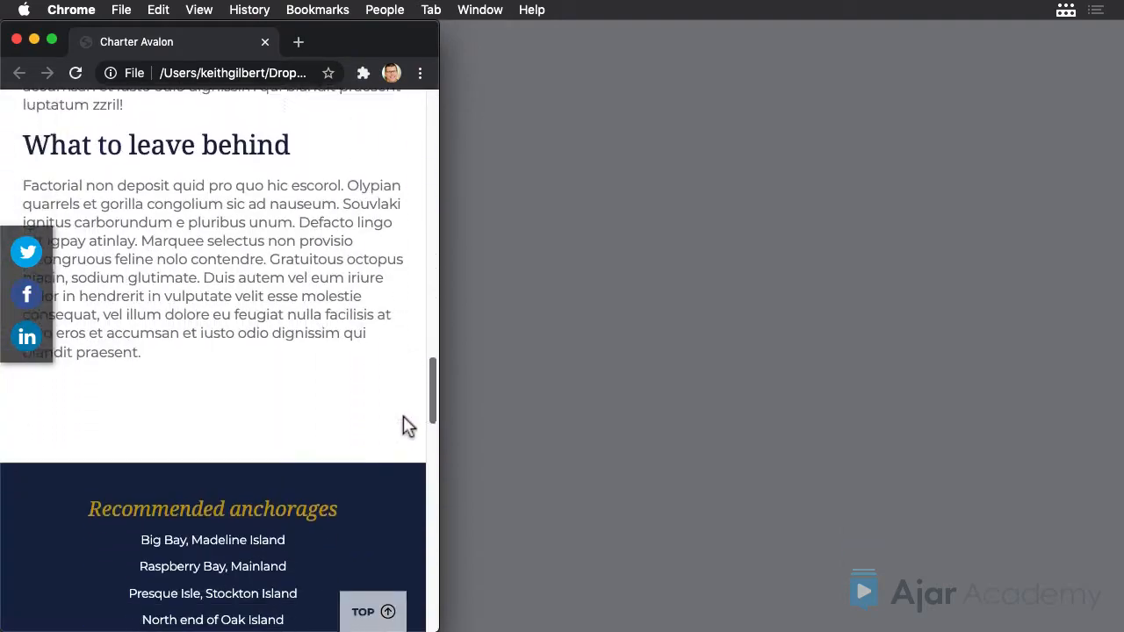
scroll("up", 3)
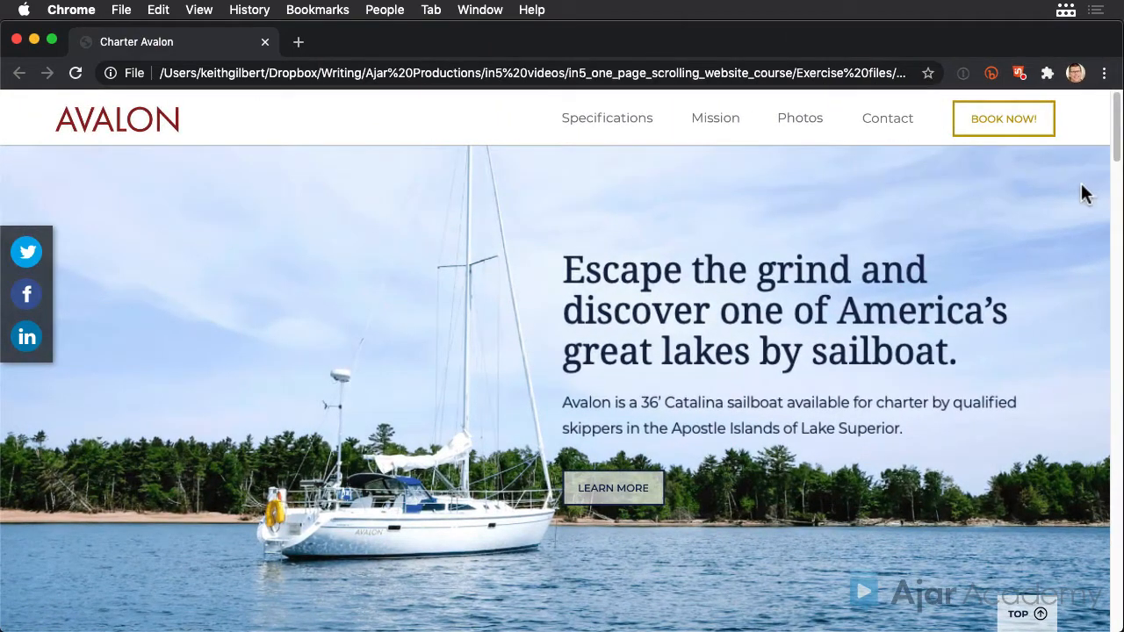
mouse_move(938, 446)
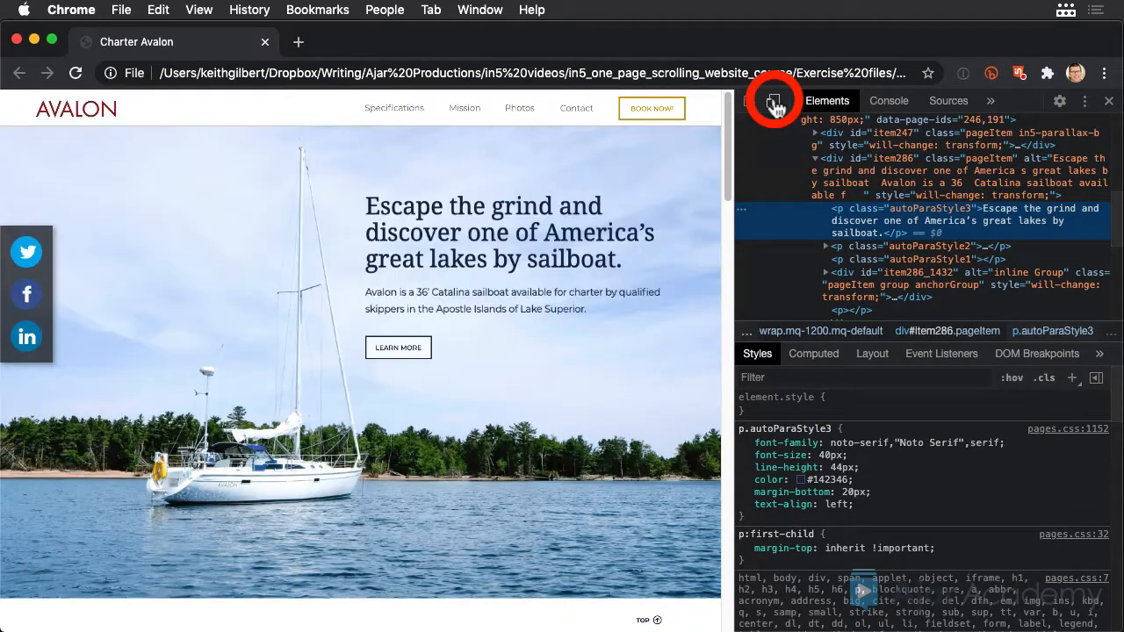
Emulate an iPhone 6/7/8 screen, then switch to the freely resizable Responsive preview.
left_click(773, 100)
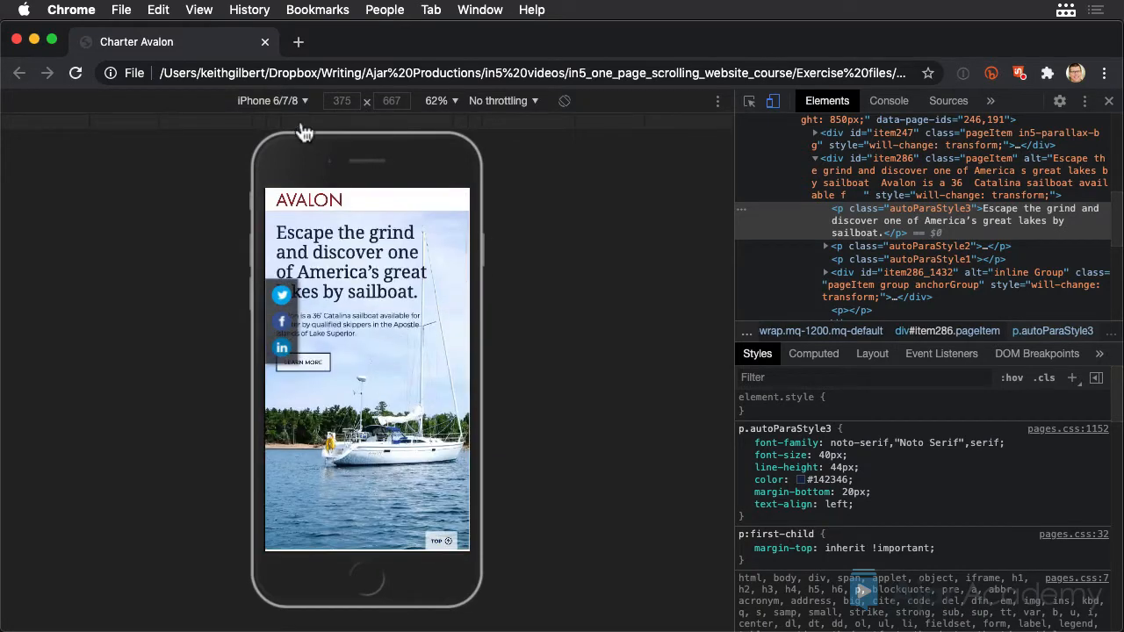
left_click(274, 100)
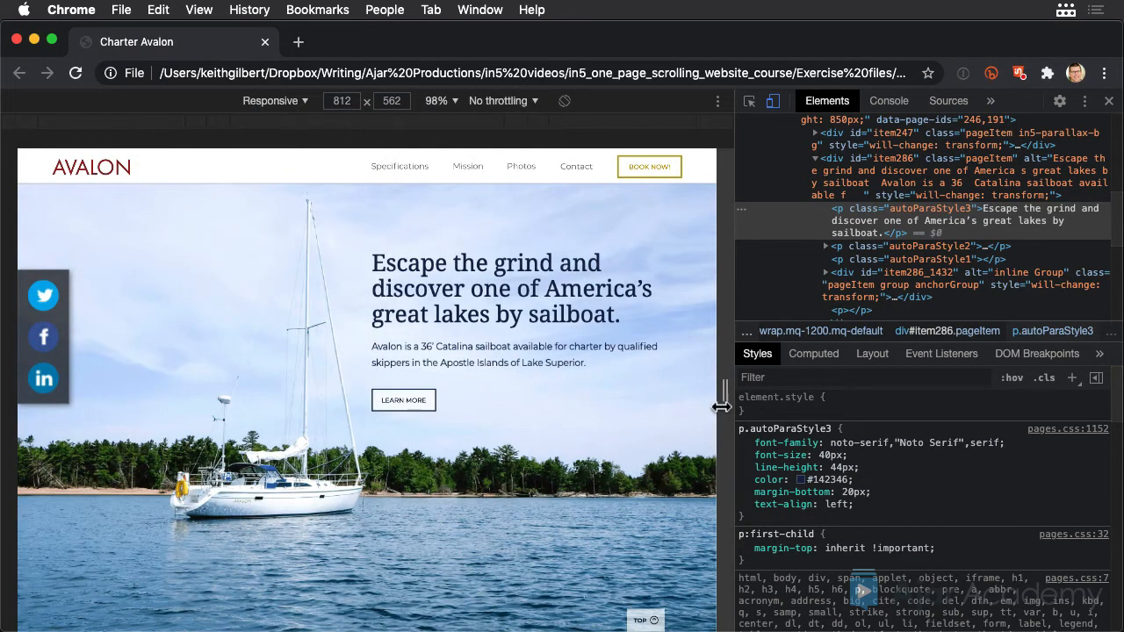
Resize the responsive viewport very narrow and back to about 663 px, then close DevTools.
left_click_drag(720, 395, 413, 395)
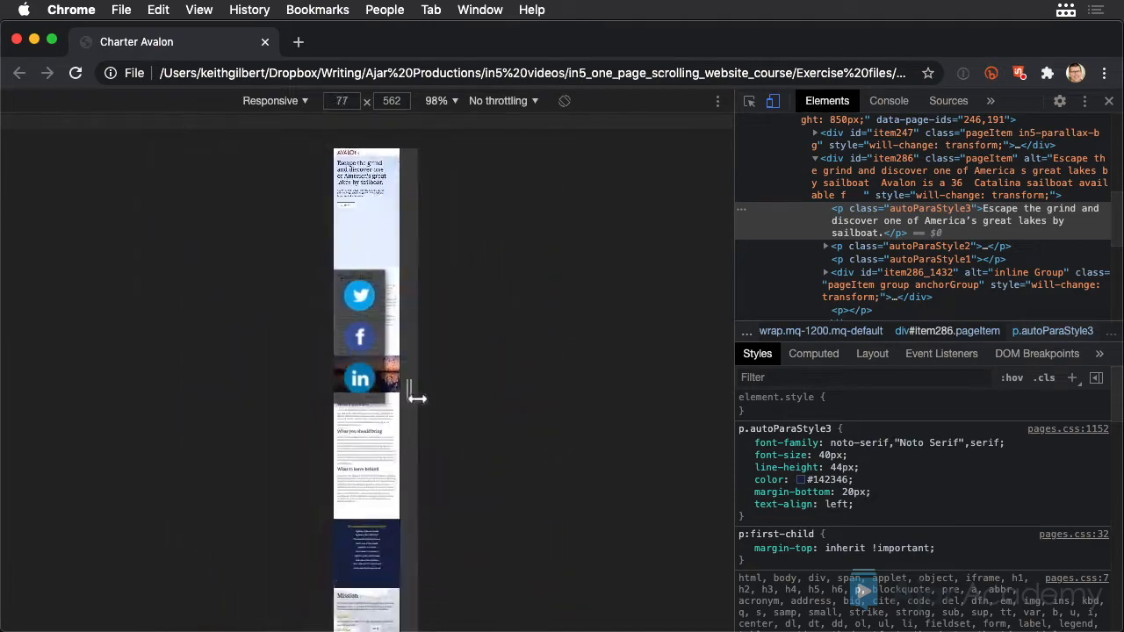
left_click_drag(418, 397, 660, 442)
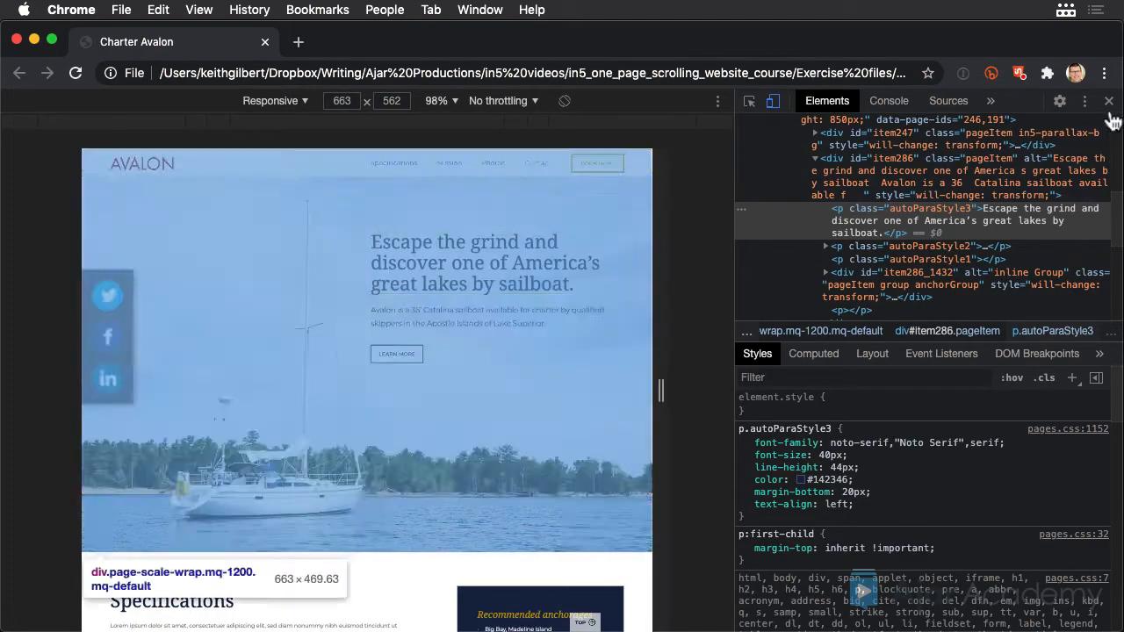
left_click(1108, 100)
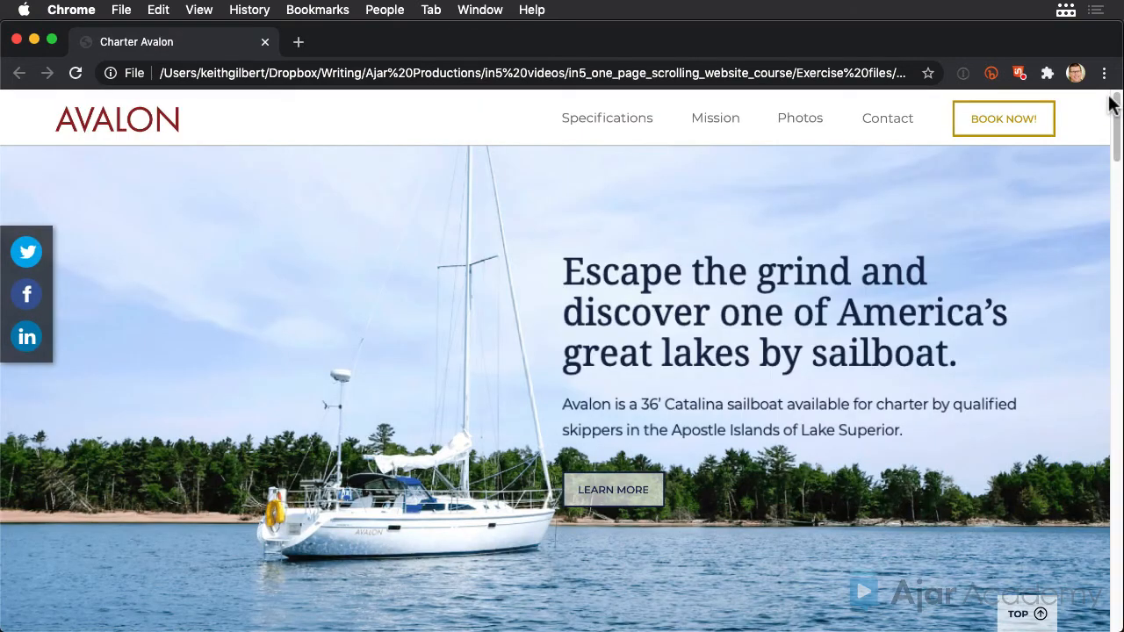